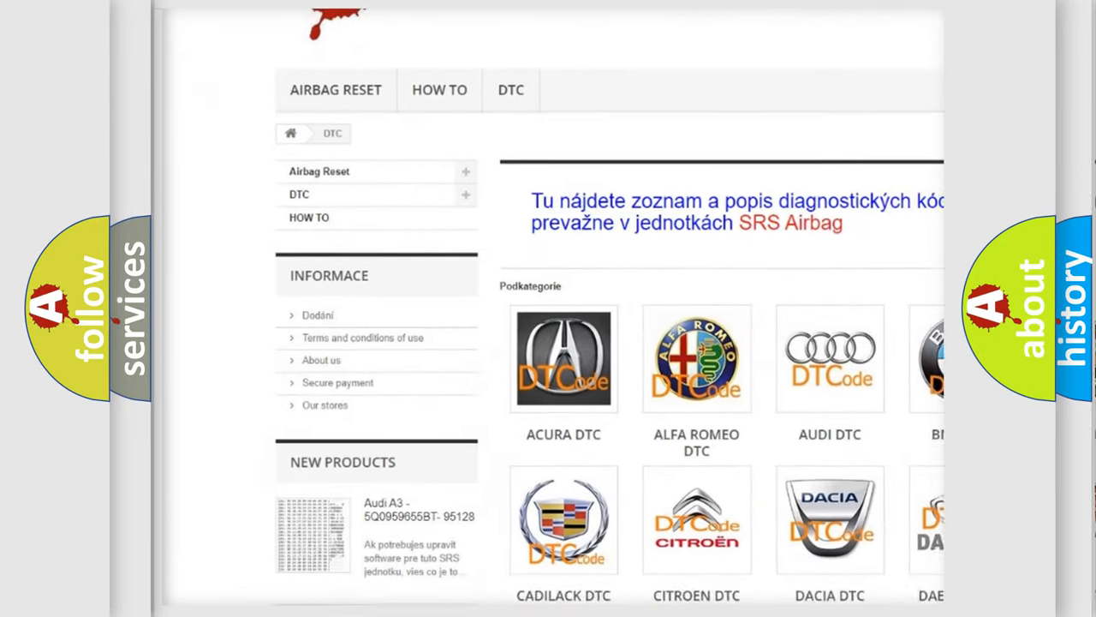
pyautogui.scroll(-3)
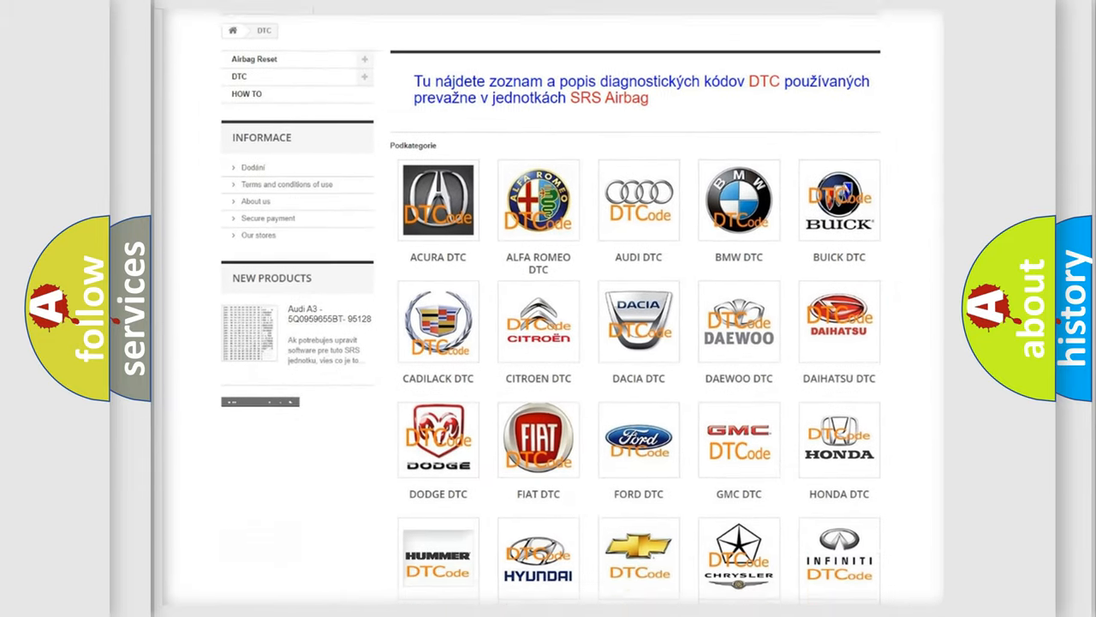
pyautogui.scroll(-3)
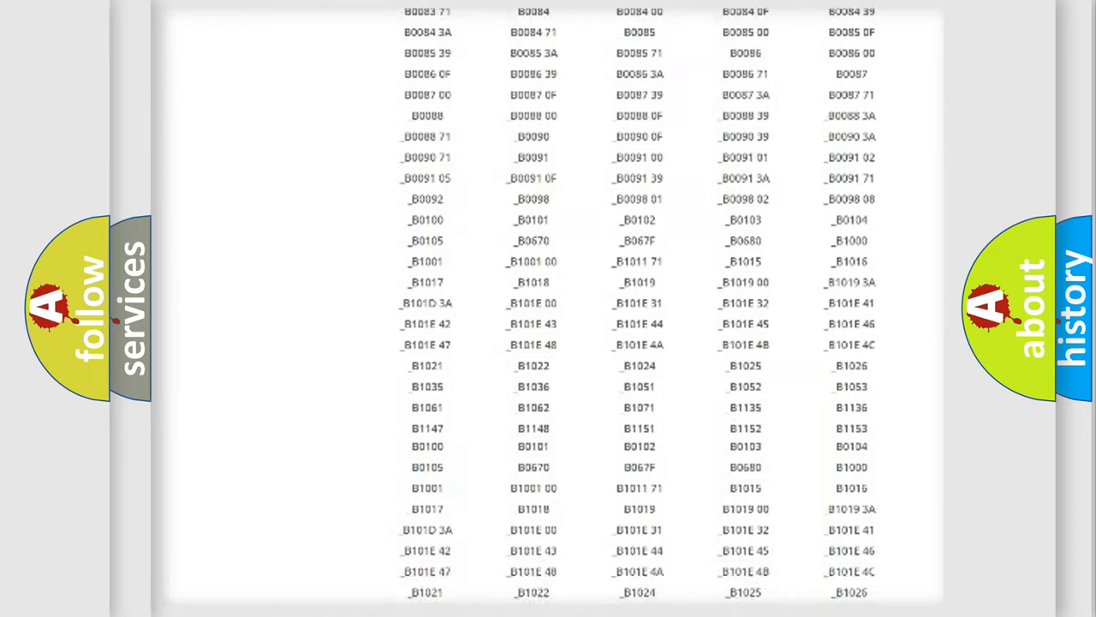
pyautogui.scroll(-3)
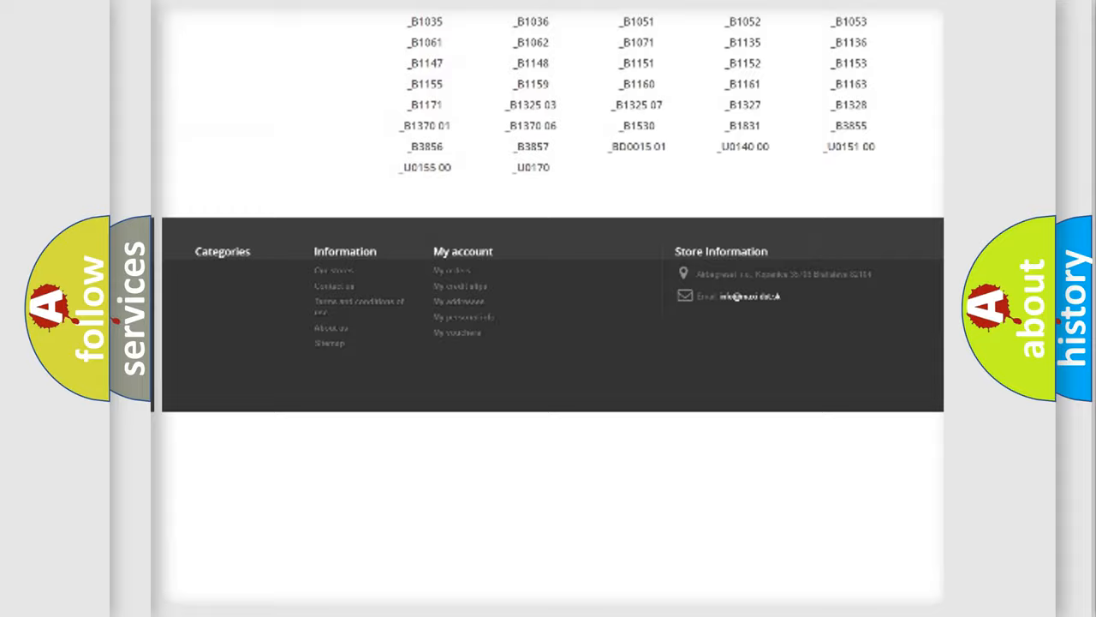
pyautogui.scroll(3)
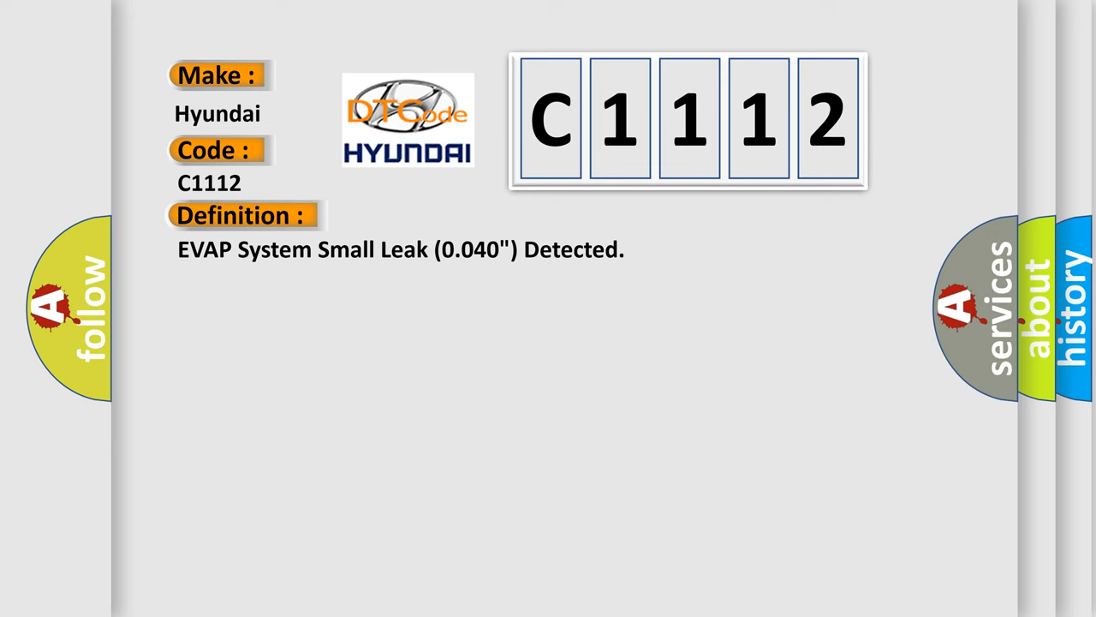
pyautogui.click(445, 216)
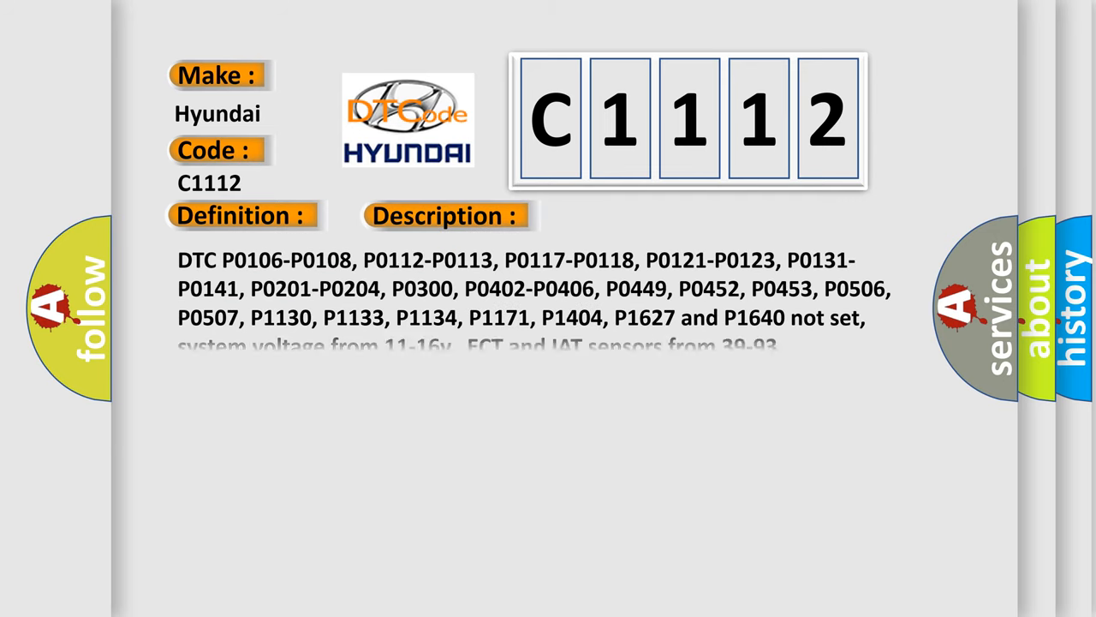